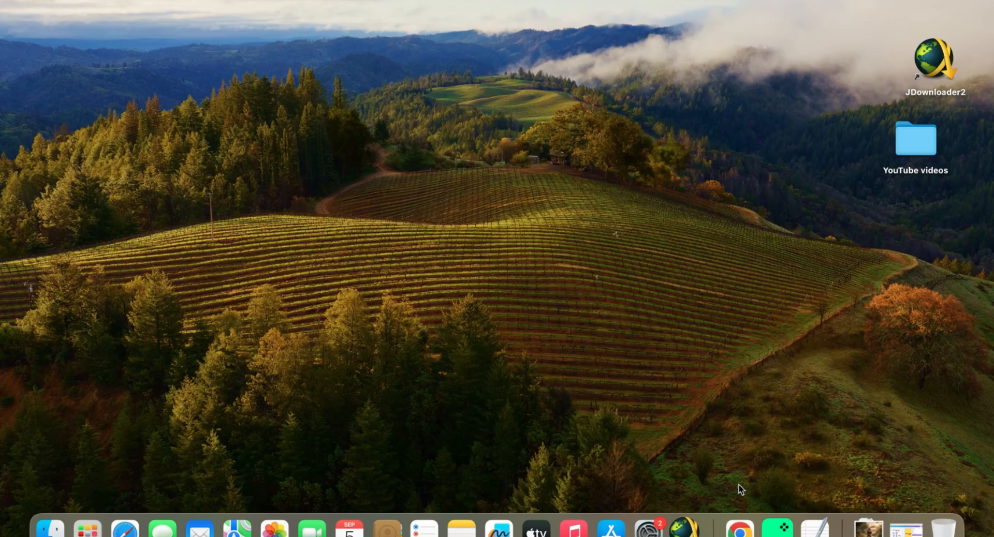
pyautogui.moveTo(739, 528)
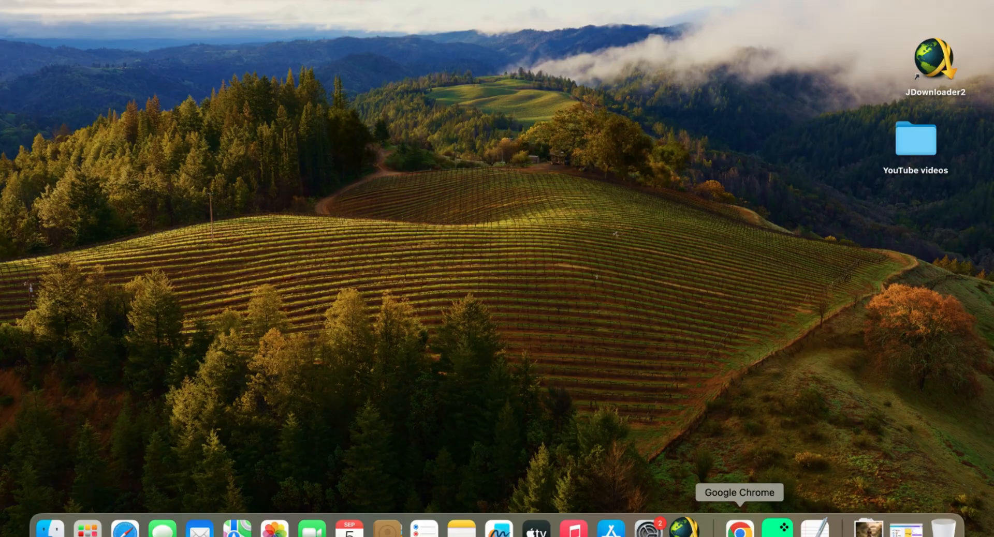
# Launch Google Chrome and enter the prompt text for Avurna logo and brand swag ideas.
pyautogui.click(738, 528)
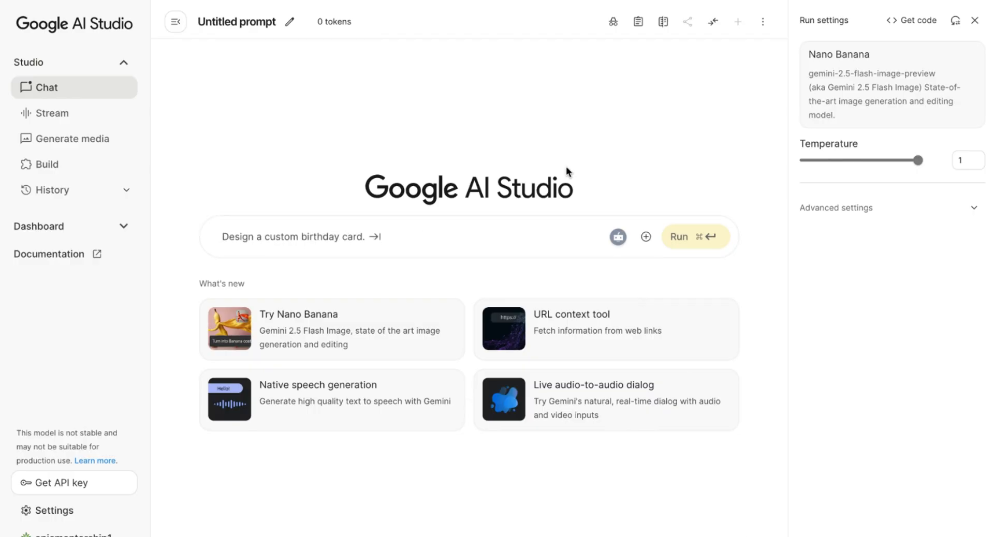
pyautogui.write('Show me different logos and brand swag ideas for my startup called Avurna')
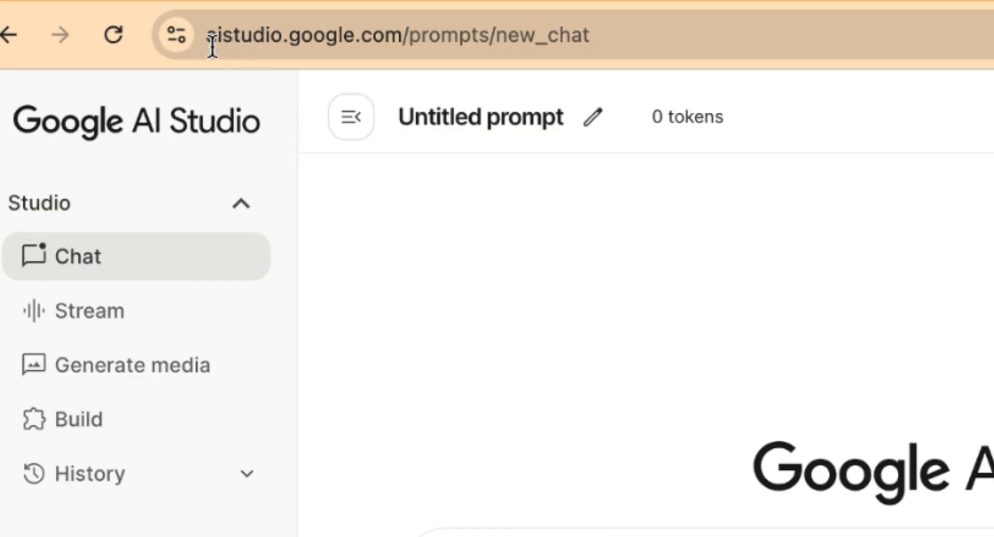
pyautogui.moveTo(400, 72)
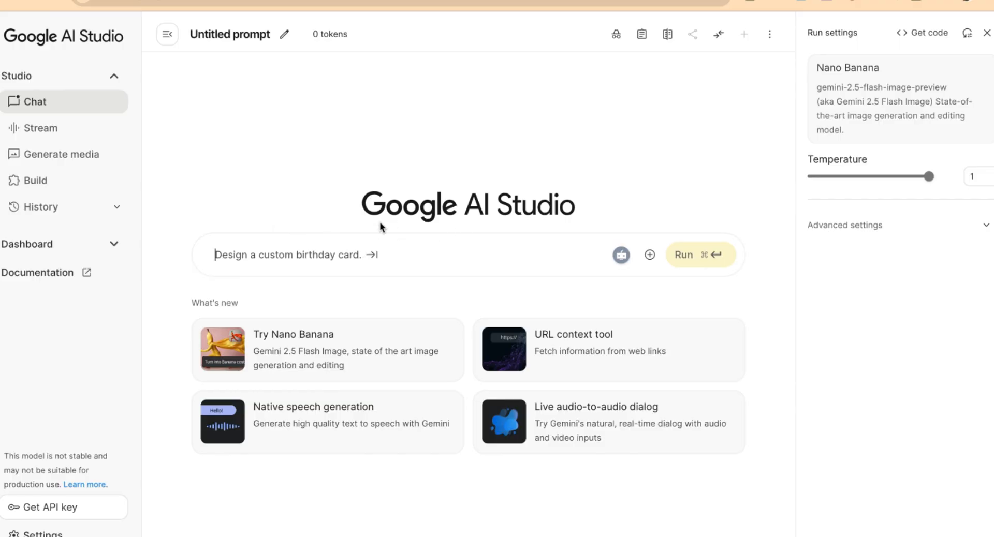
pyautogui.write('Show me different logos and brand swag ideas for my startup called Avurna')
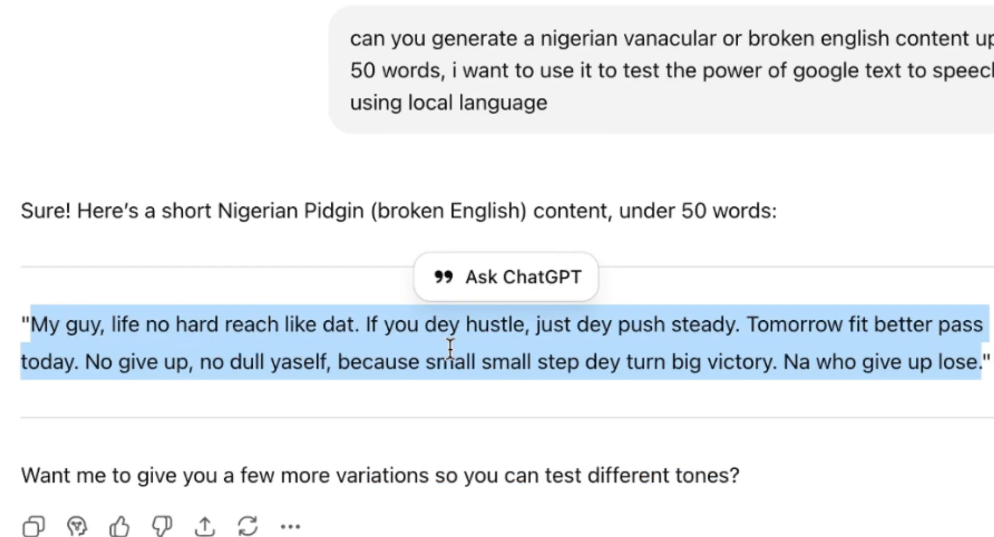
pyautogui.moveTo(689, 355)
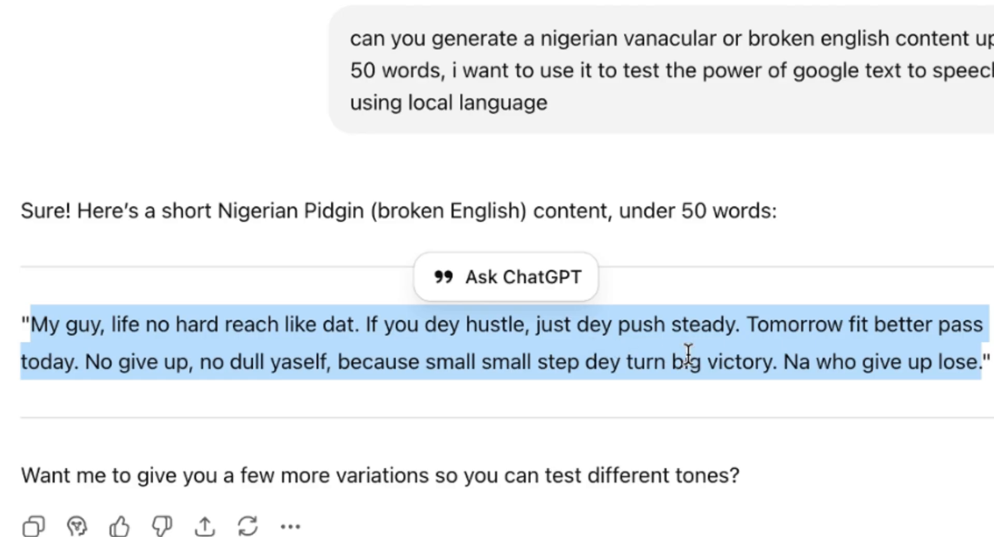
pyautogui.moveTo(849, 350)
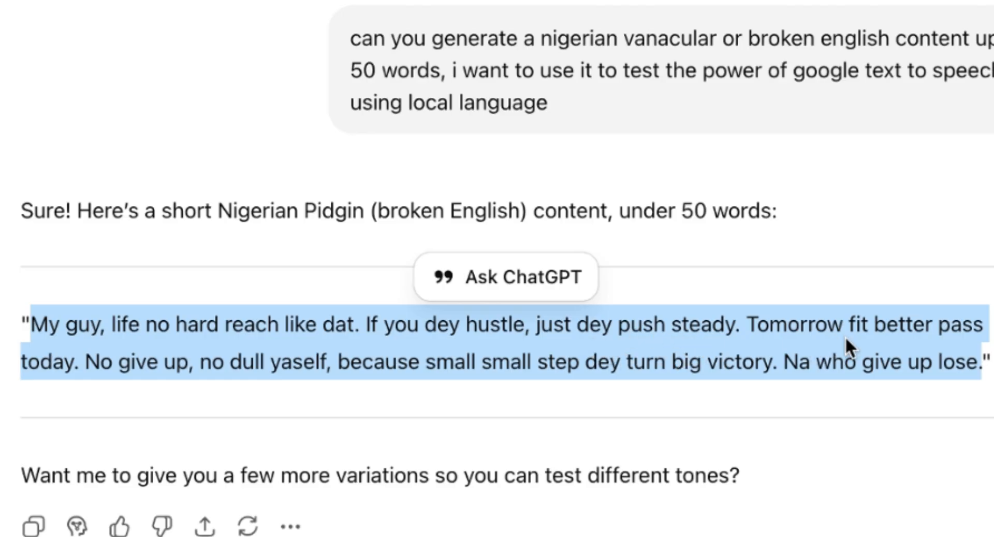
pyautogui.moveTo(301, 391)
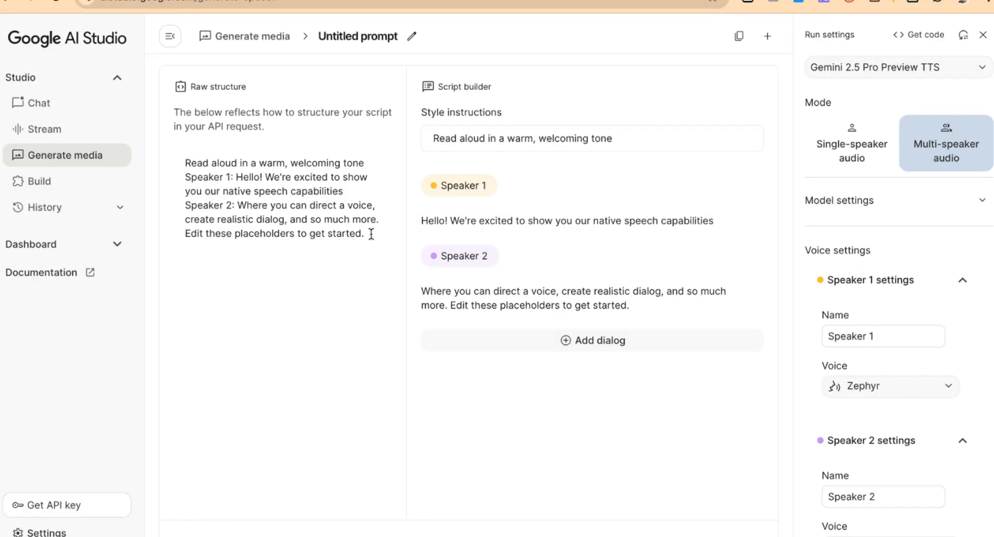
# Select the Raw structure placeholder script so the Nigerian Pidgin passage can replace it.
pyautogui.moveTo(186, 163); pyautogui.dragTo(363, 234)
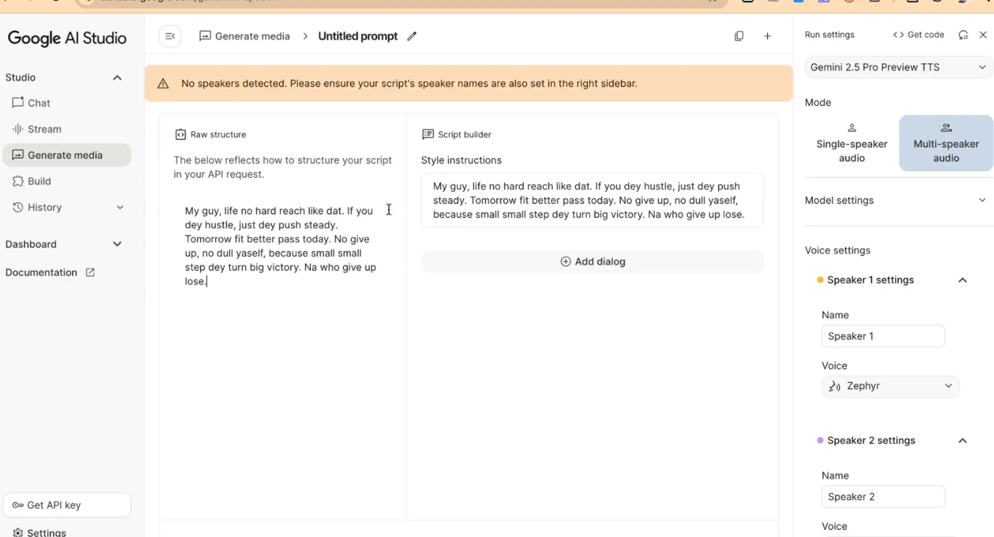
pyautogui.moveTo(607, 427)
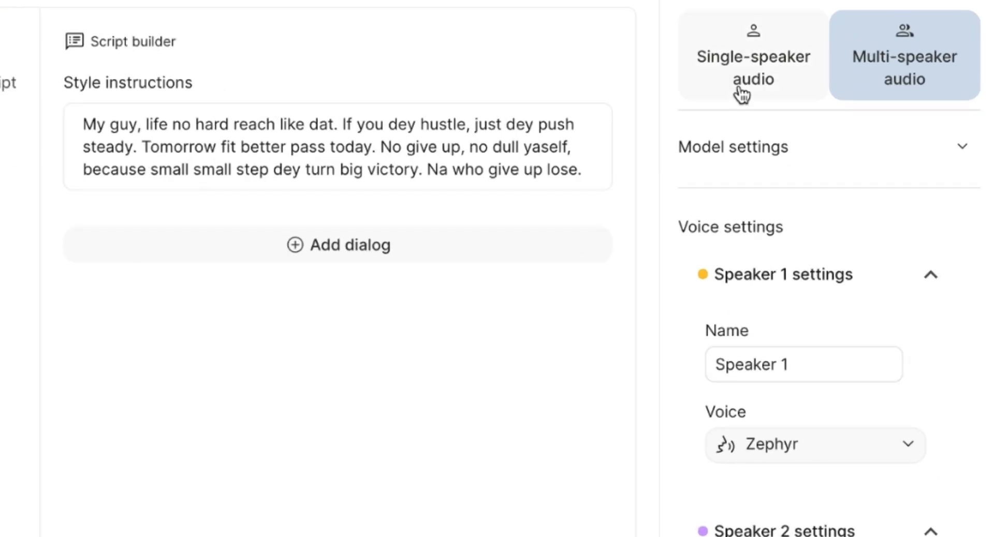
# Choose Single-speaker audio mode with the Charon voice.
pyautogui.click(752, 56)
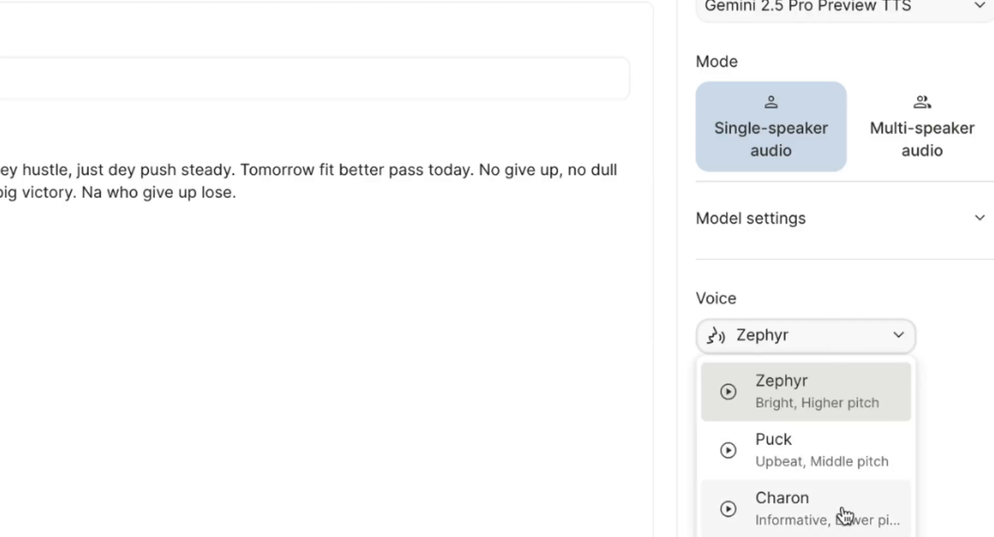
pyautogui.click(782, 498)
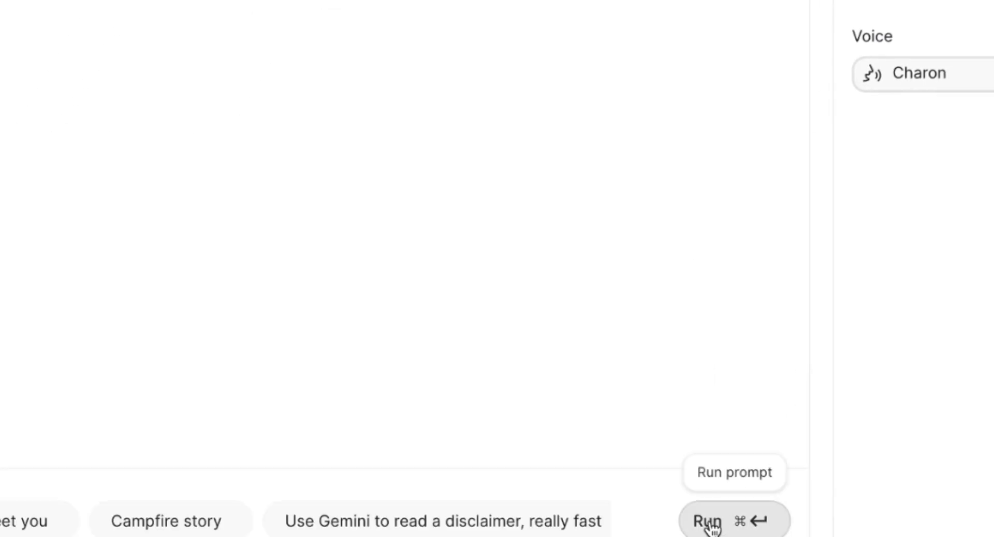
pyautogui.click(708, 522)
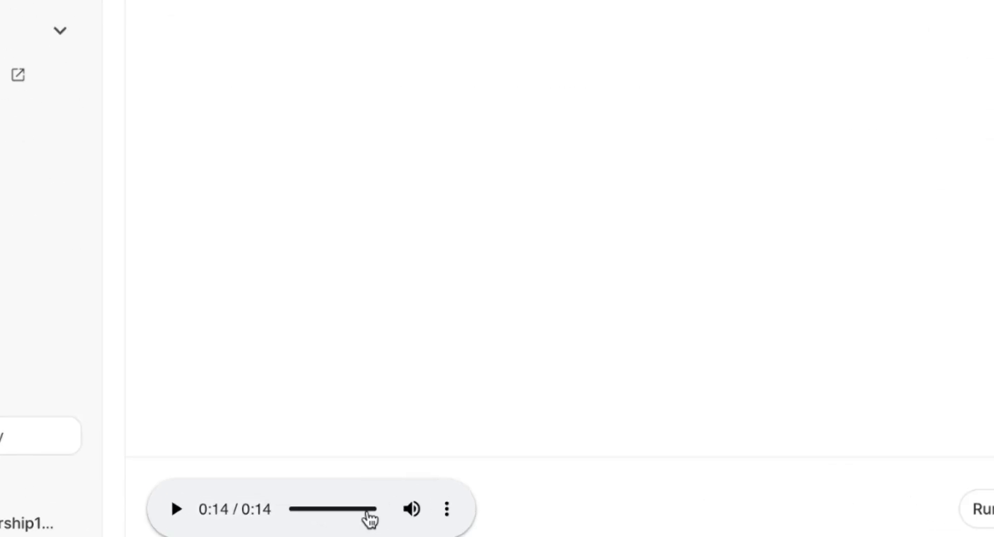
# Download the generated speech clip as download.wav.
pyautogui.click(886, 48)
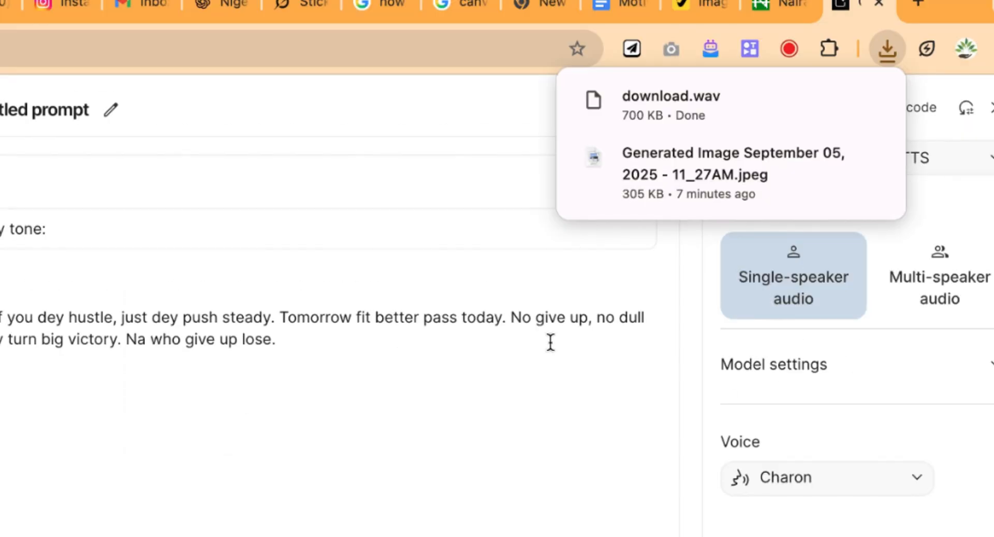
pyautogui.moveTo(678, 166)
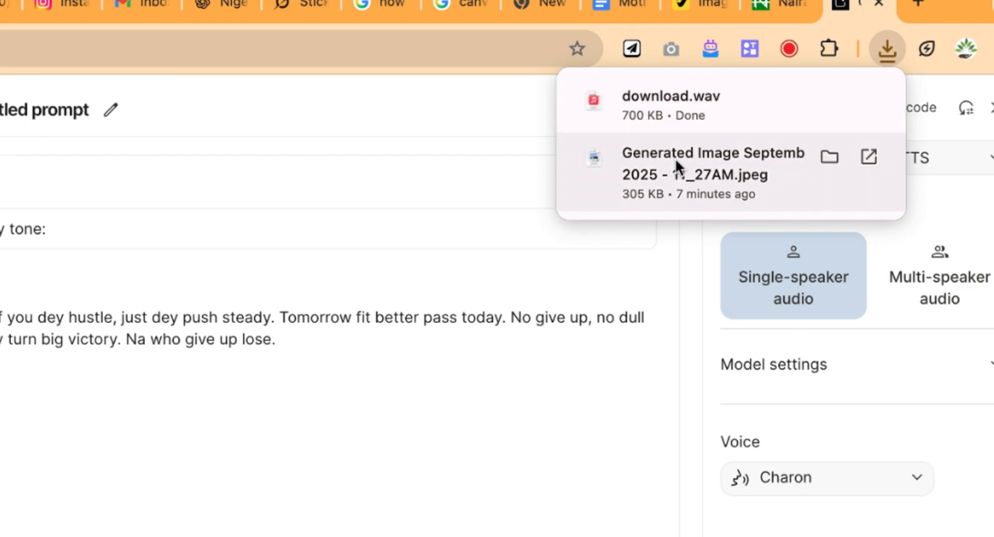